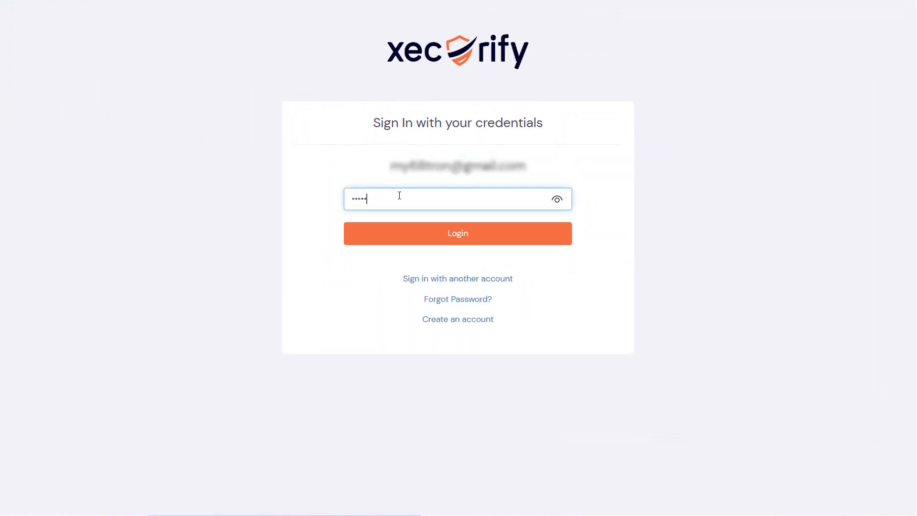
# - Log in to the miniOrange admin account with the entered password
pyautogui.click(457, 232)
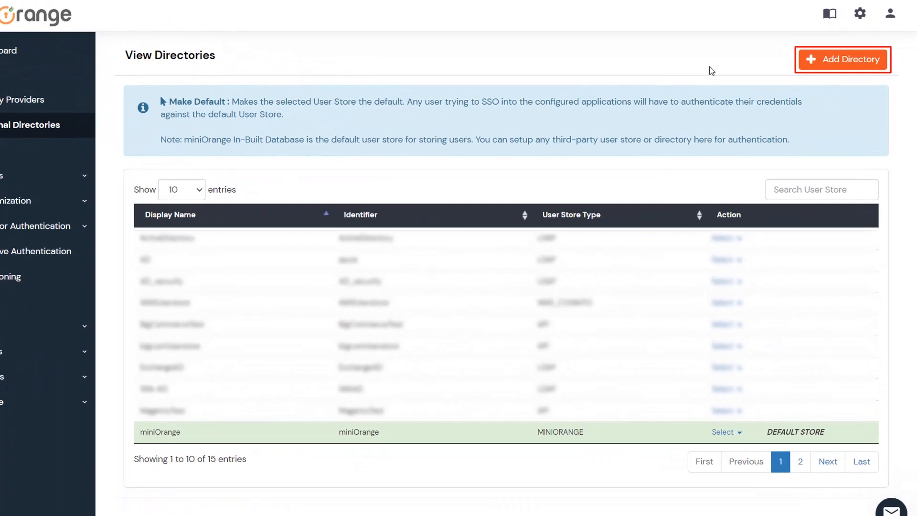
# - Add an Active Directory store named LDAP and confirm the server connection test succeeds
pyautogui.click(842, 59)
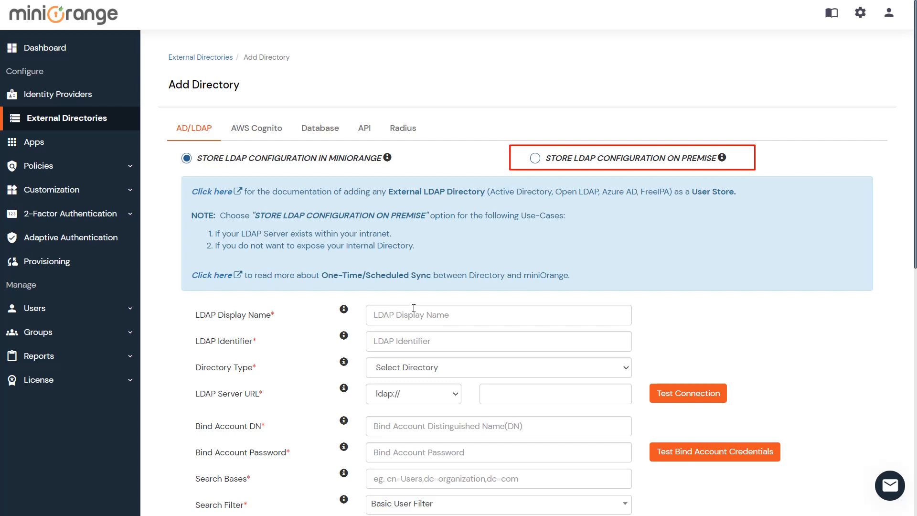
pyautogui.click(497, 315)
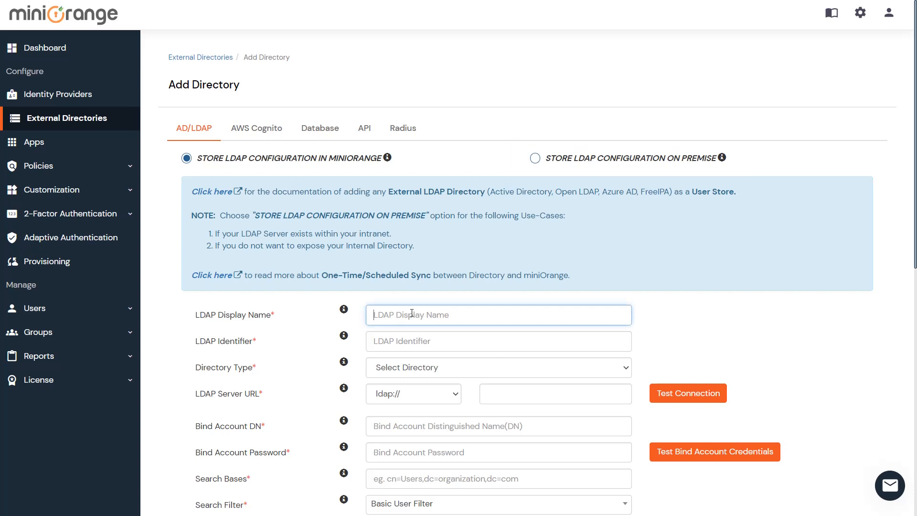
pyautogui.write('LDAP')
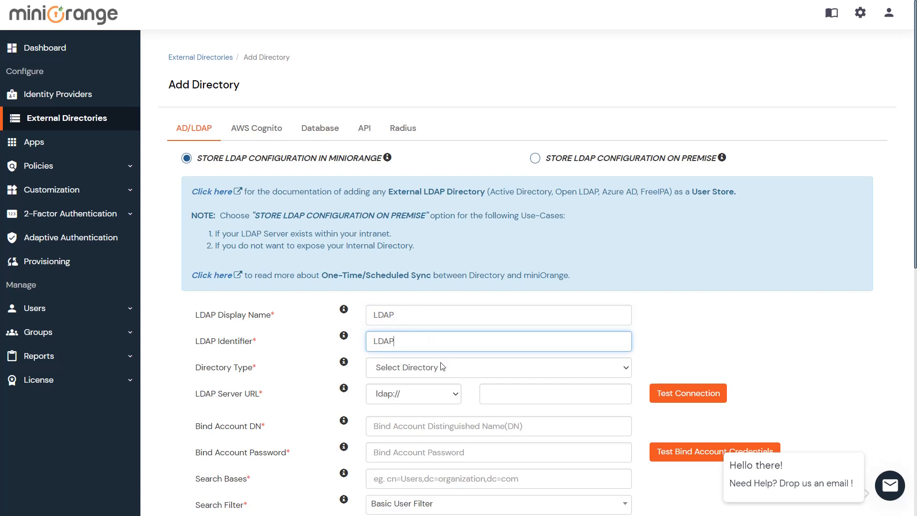
pyautogui.click(497, 367)
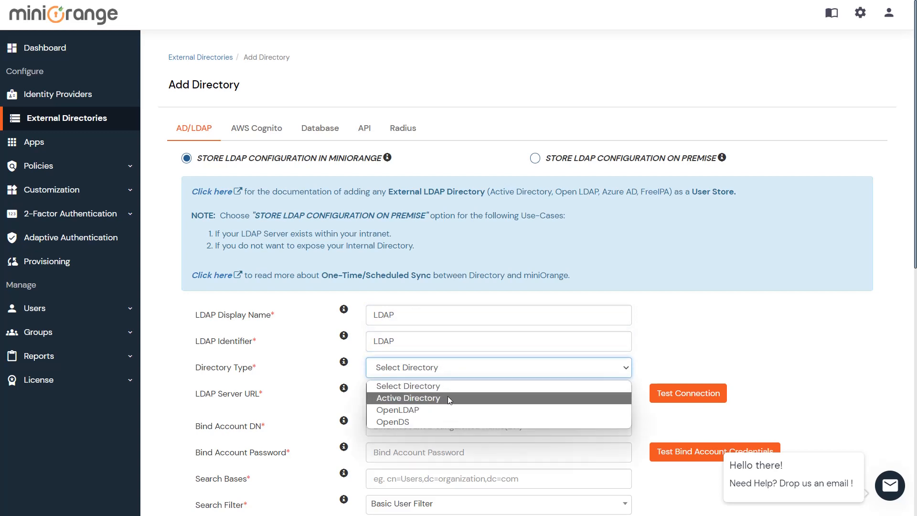
pyautogui.click(407, 399)
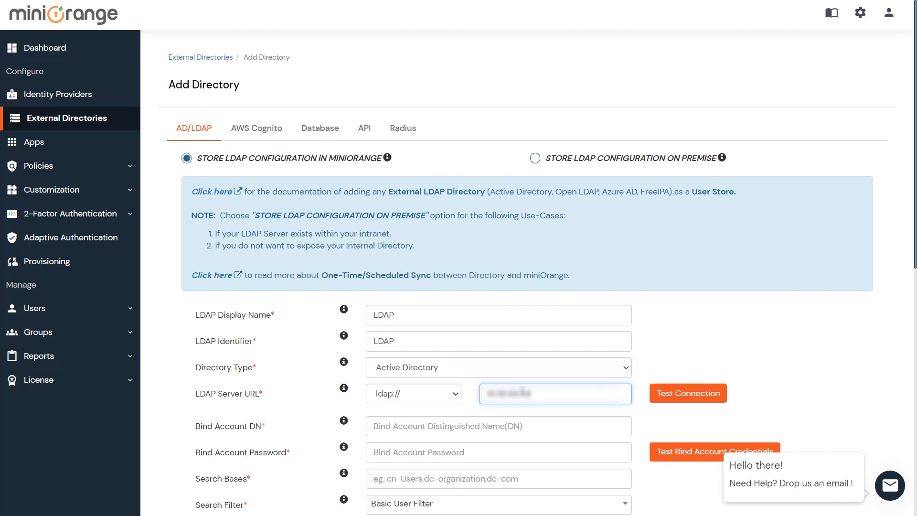
pyautogui.click(687, 392)
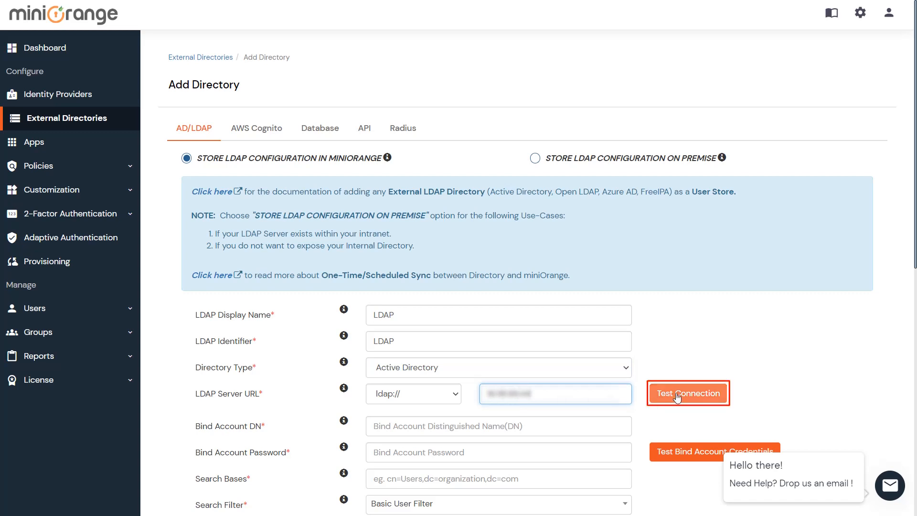
pyautogui.click(688, 392)
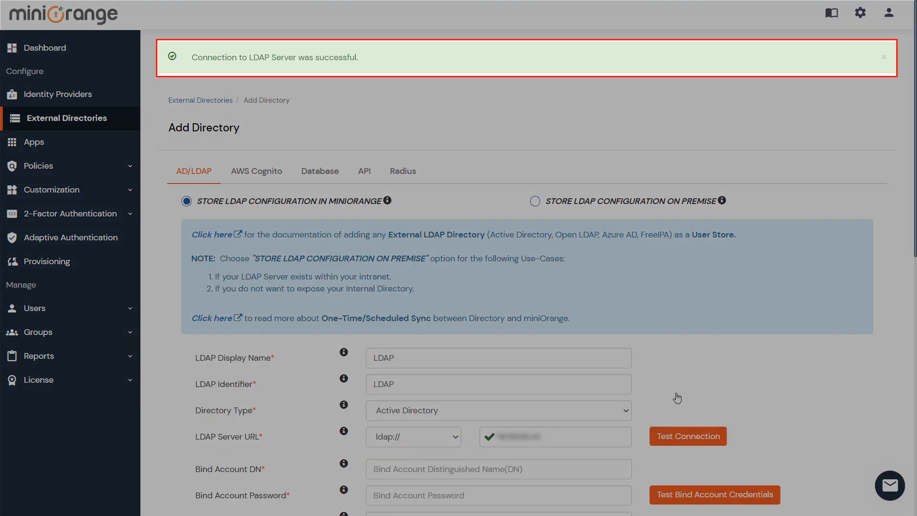
pyautogui.scroll(-3)
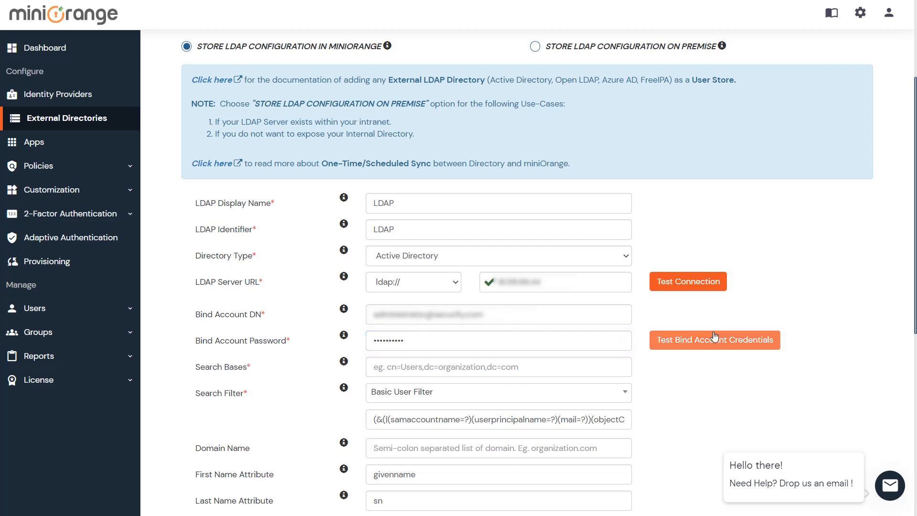
# - Verify bind credentials, set search base dc=xecurify,dc=com, and select Enabled User Filter
pyautogui.click(713, 340)
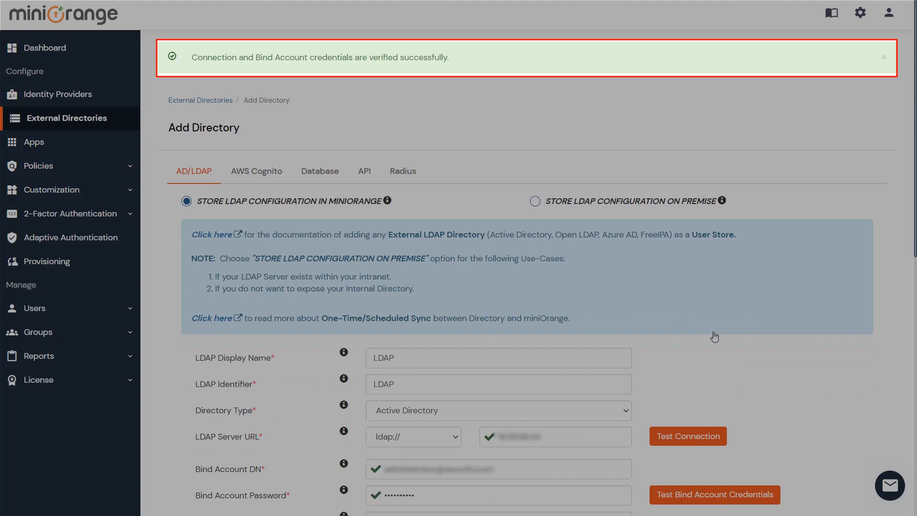
pyautogui.scroll(-3)
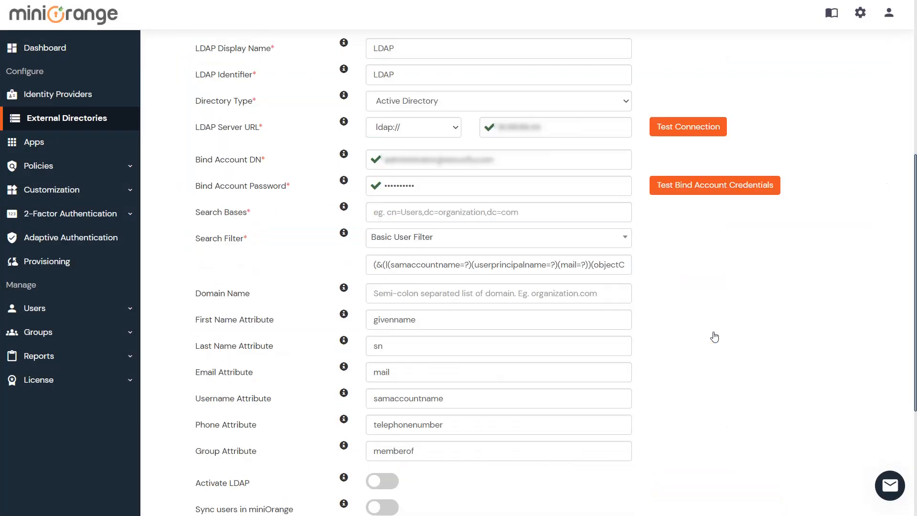
pyautogui.write('dc=xecurify,dc=com')
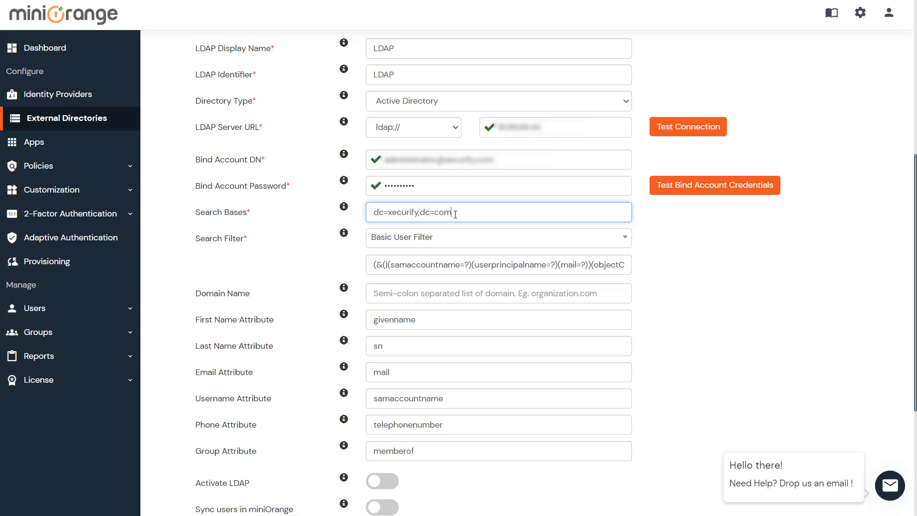
pyautogui.click(498, 237)
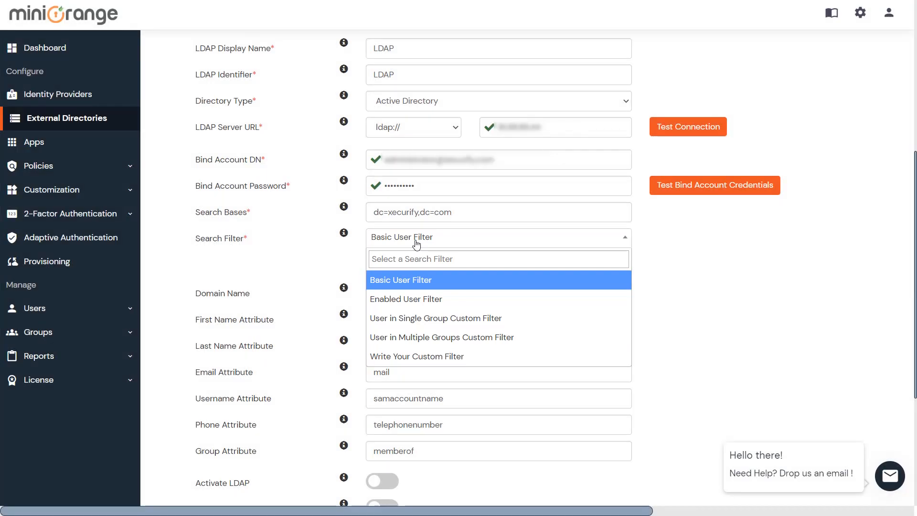
pyautogui.click(405, 299)
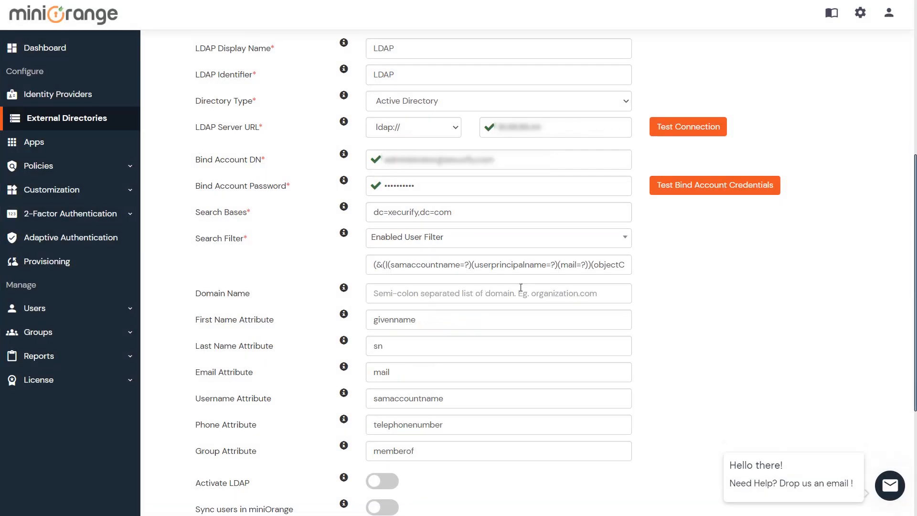
pyautogui.scroll(-3)
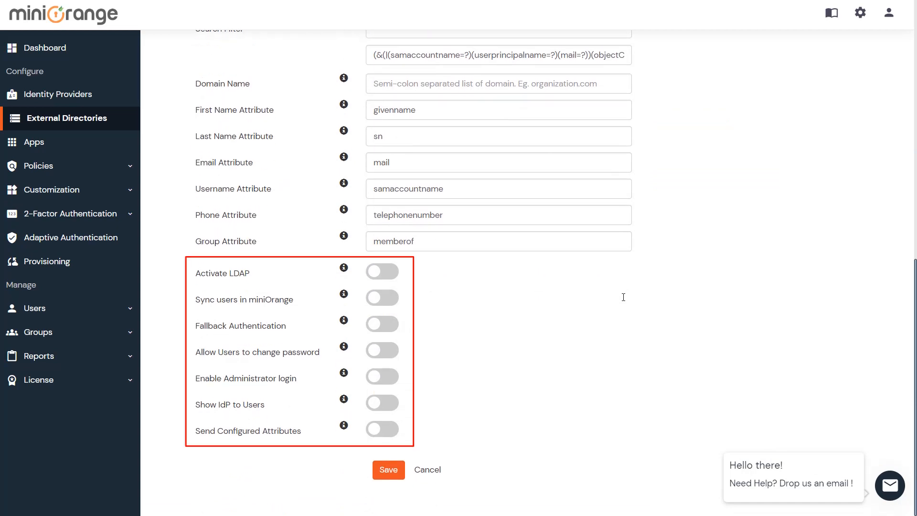
# - Activate the LDAP store, send objectguid as a configured attribute, and save it
pyautogui.click(381, 270)
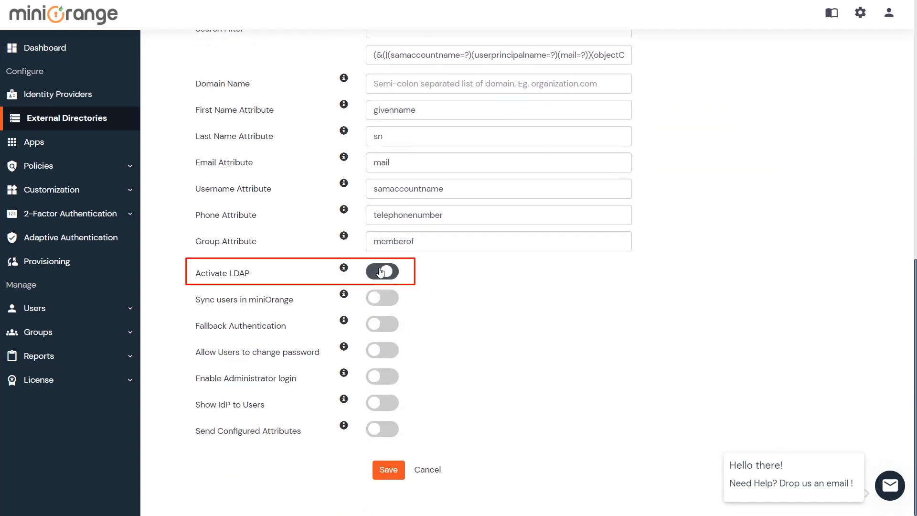
pyautogui.click(382, 271)
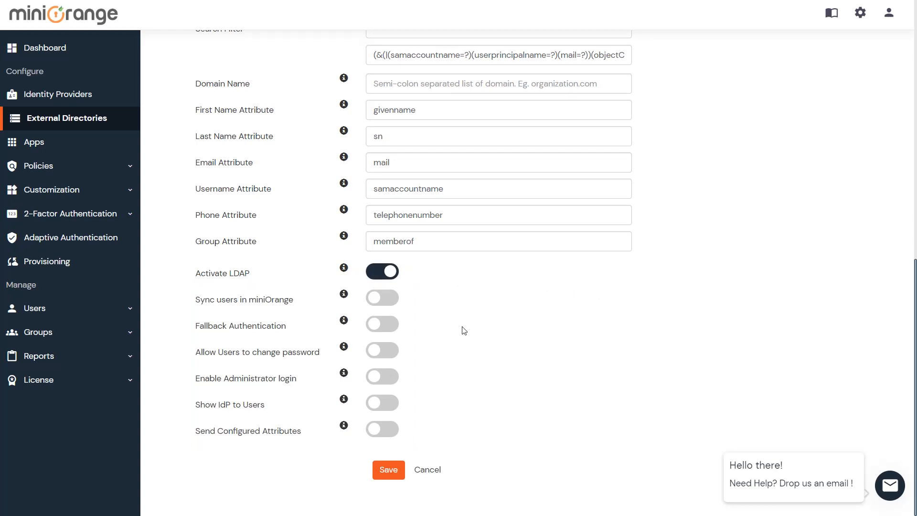
pyautogui.click(382, 429)
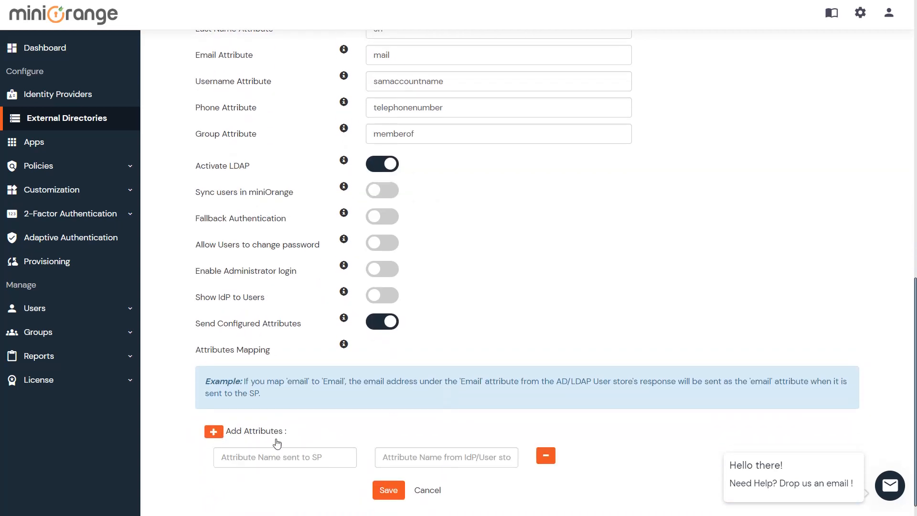
pyautogui.write('objectguid')
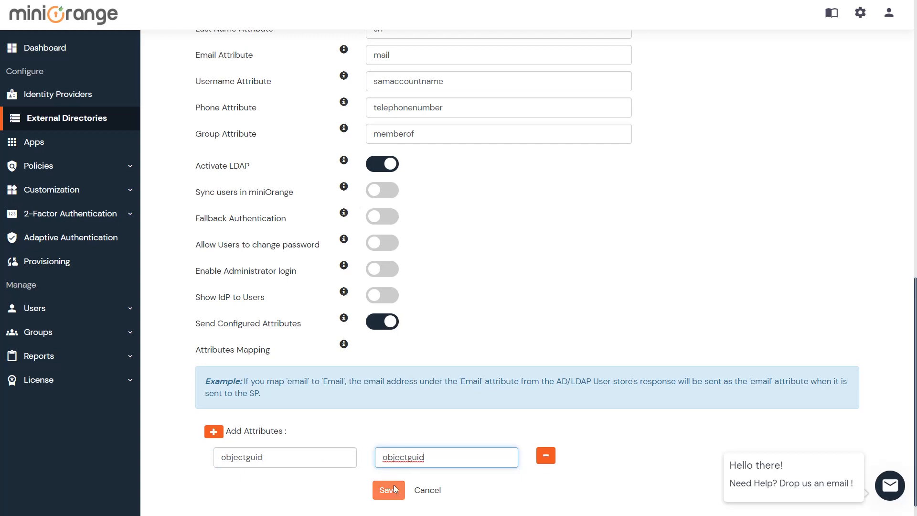
pyautogui.click(388, 490)
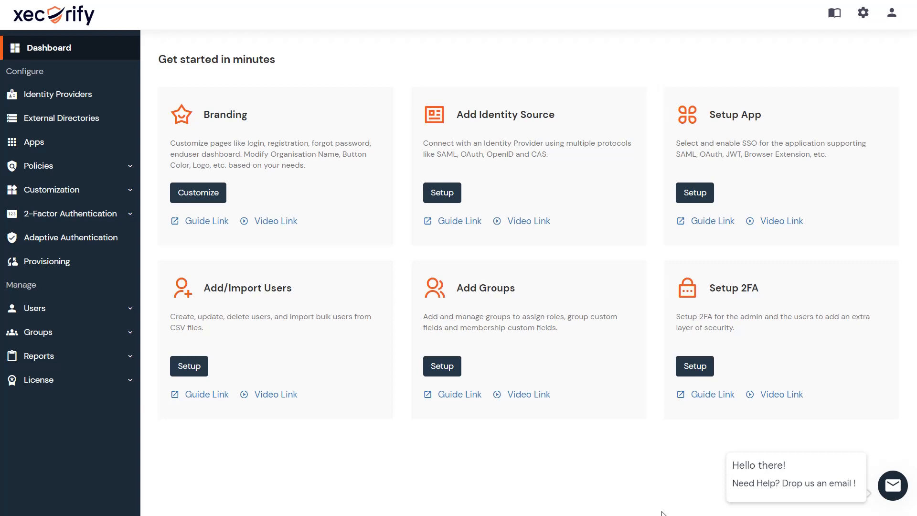
pyautogui.moveTo(654, 471)
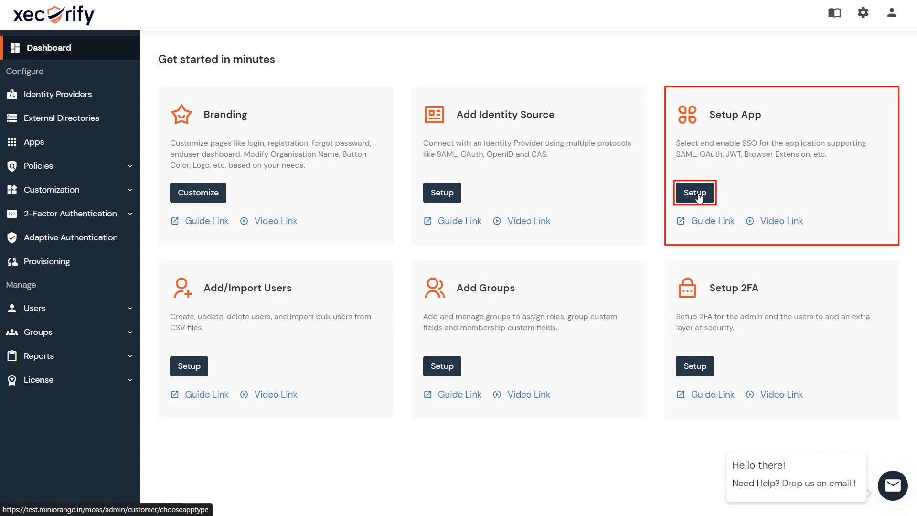
# - Pick Office 365 from the SAML app gallery and name the app Office 365
pyautogui.click(694, 192)
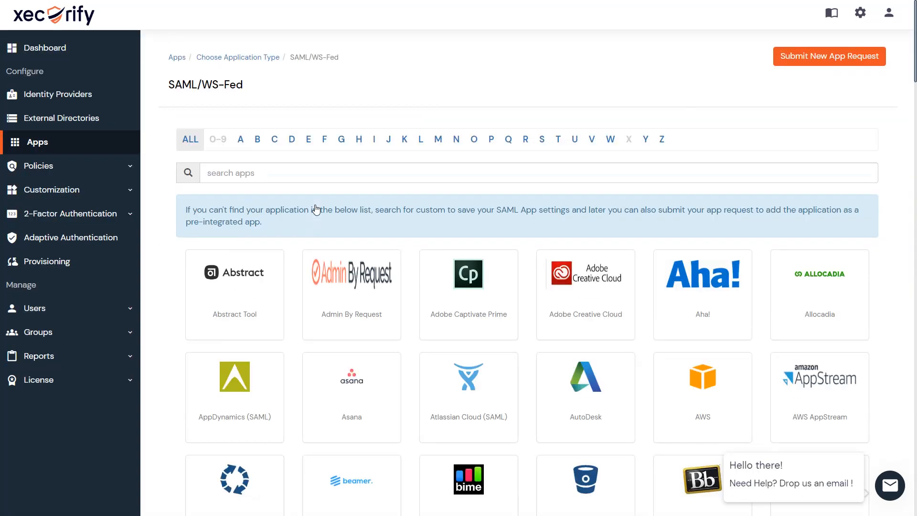
pyautogui.click(474, 139)
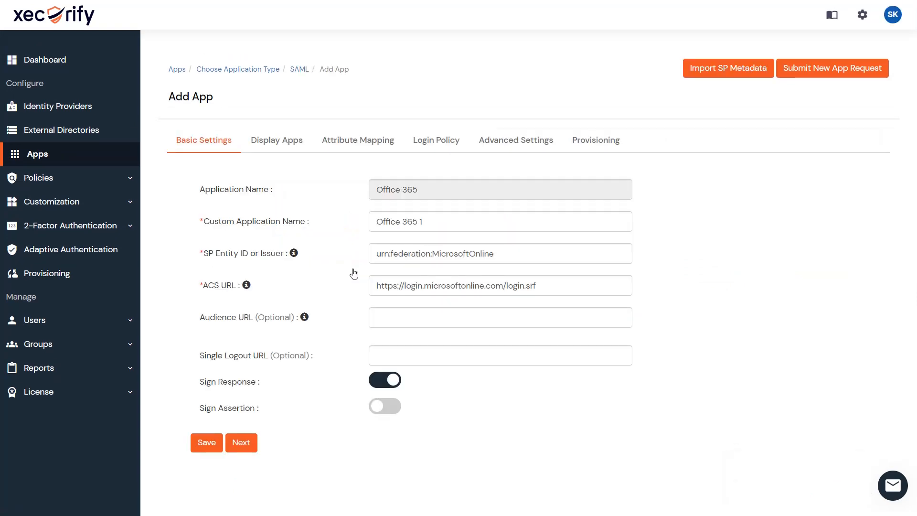
pyautogui.click(499, 221)
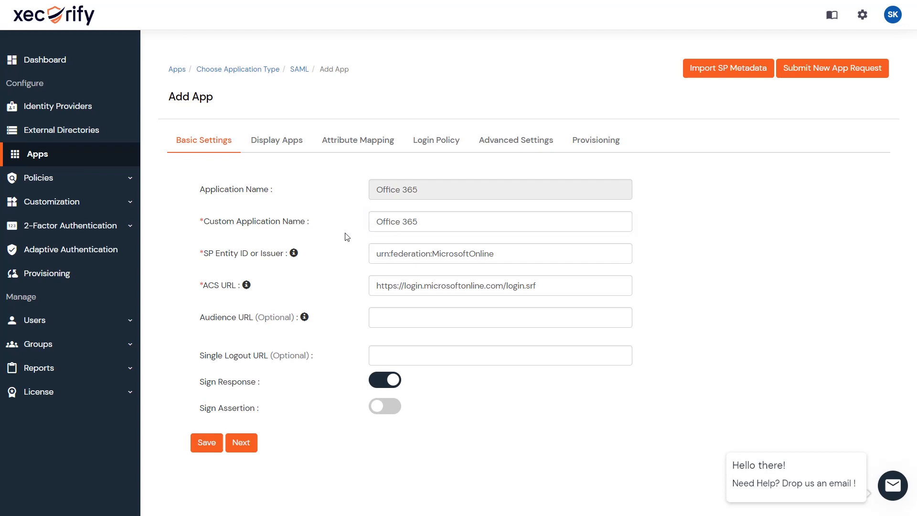
# - Map Name ID to the external IdP attribute objectguid and save the app
pyautogui.click(357, 140)
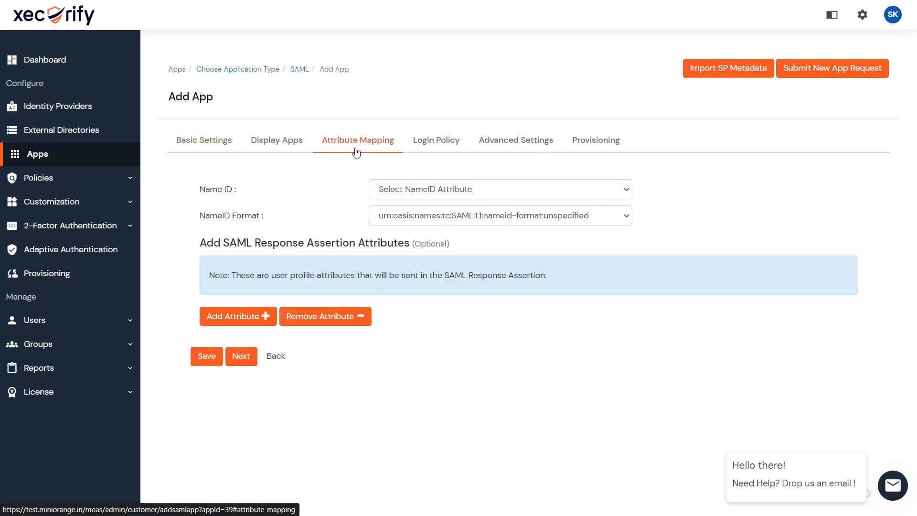
pyautogui.click(498, 189)
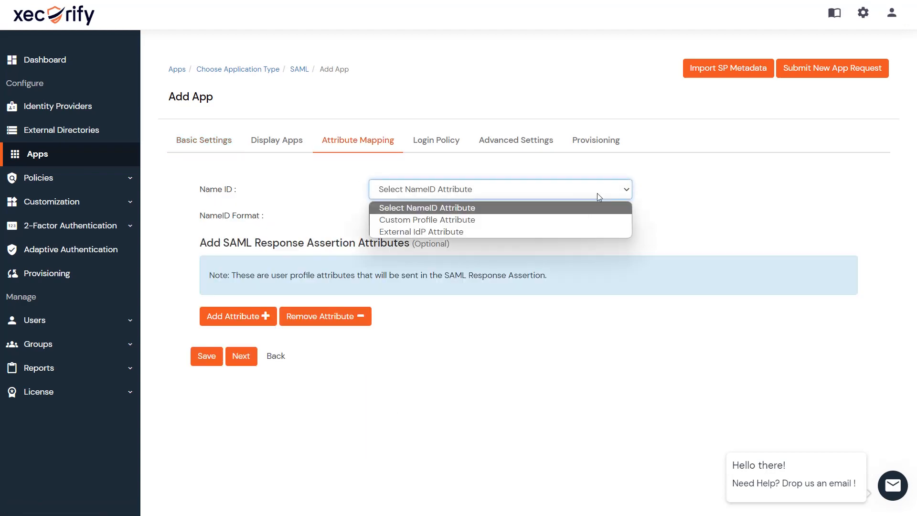
pyautogui.click(421, 232)
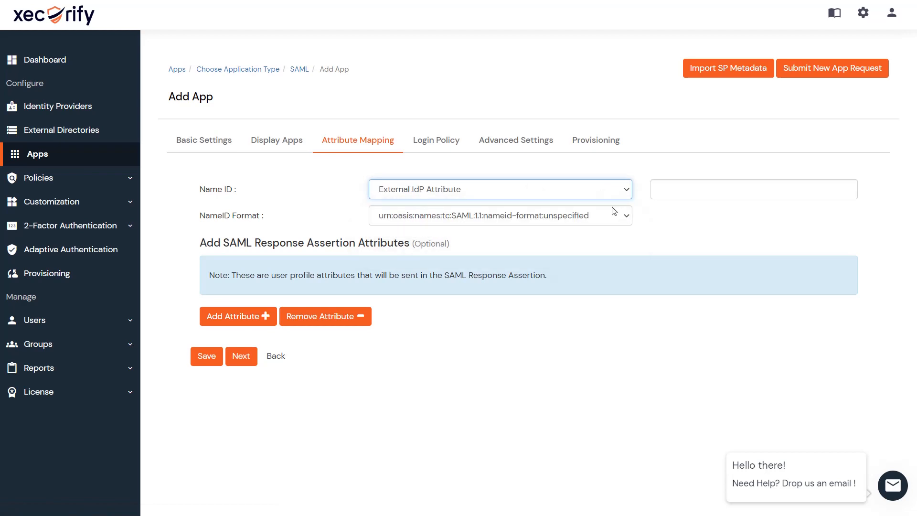
pyautogui.write('objectguid')
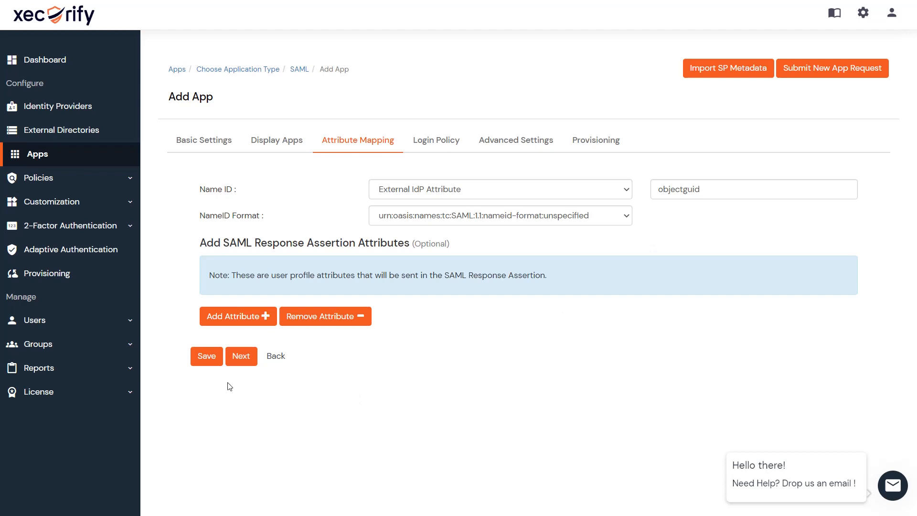
pyautogui.click(206, 355)
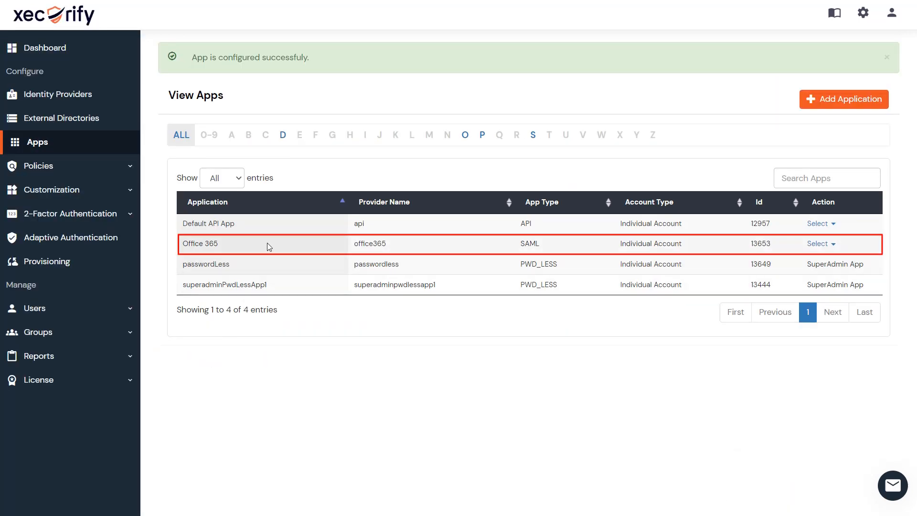
# - Open the Office 365 app's IdP metadata and launch Download Federate Domain Script
pyautogui.click(817, 243)
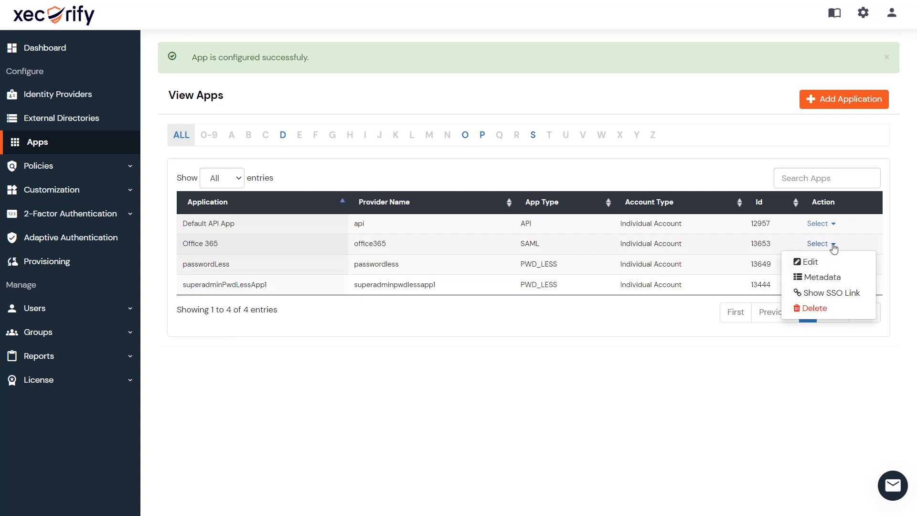
pyautogui.click(820, 276)
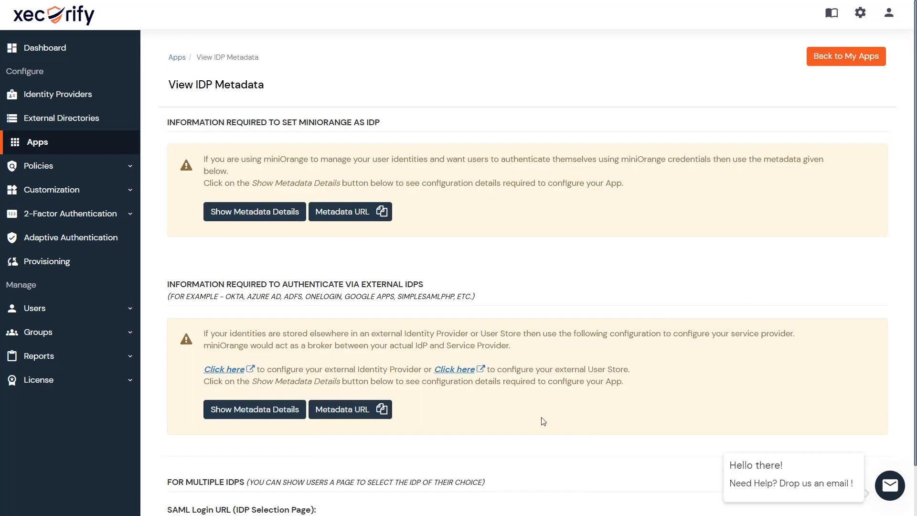
pyautogui.scroll(-3)
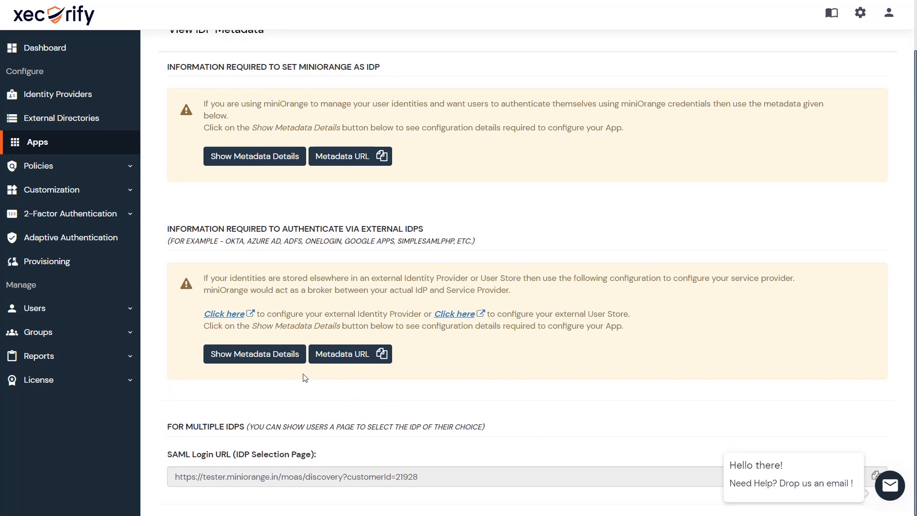
pyautogui.scroll(-3)
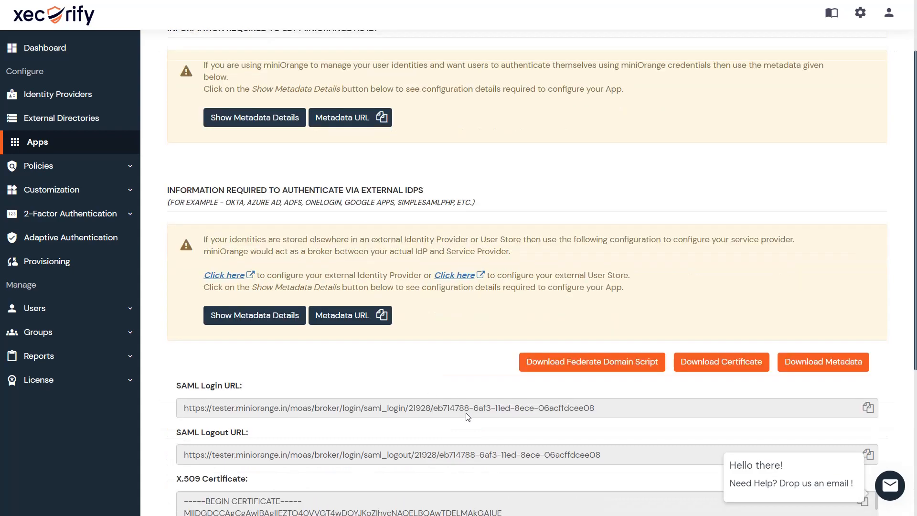
pyautogui.click(591, 362)
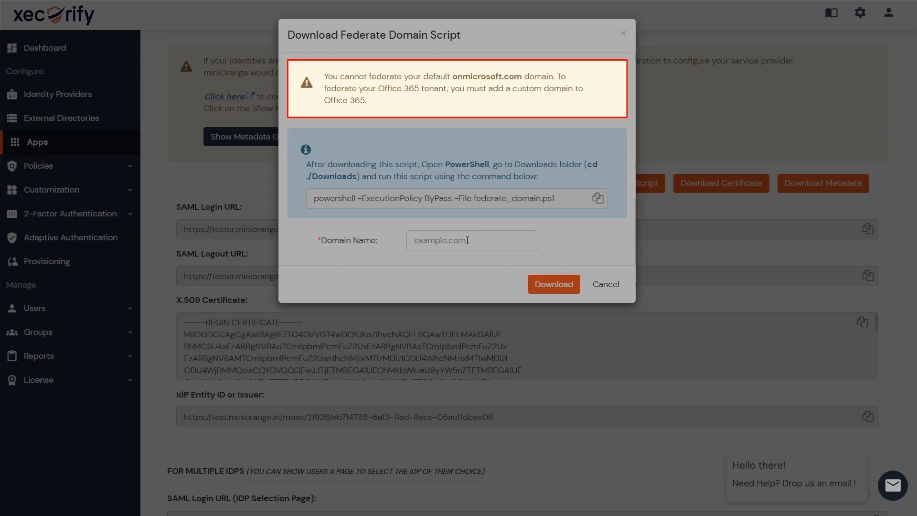
# - Download the federate domain script for the domain xecurify.com
pyautogui.write('xecurify.com')
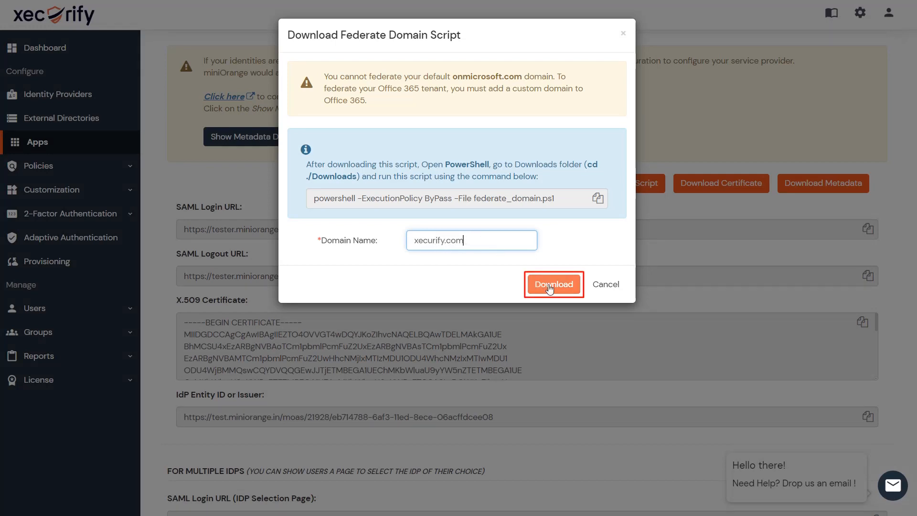
pyautogui.click(552, 284)
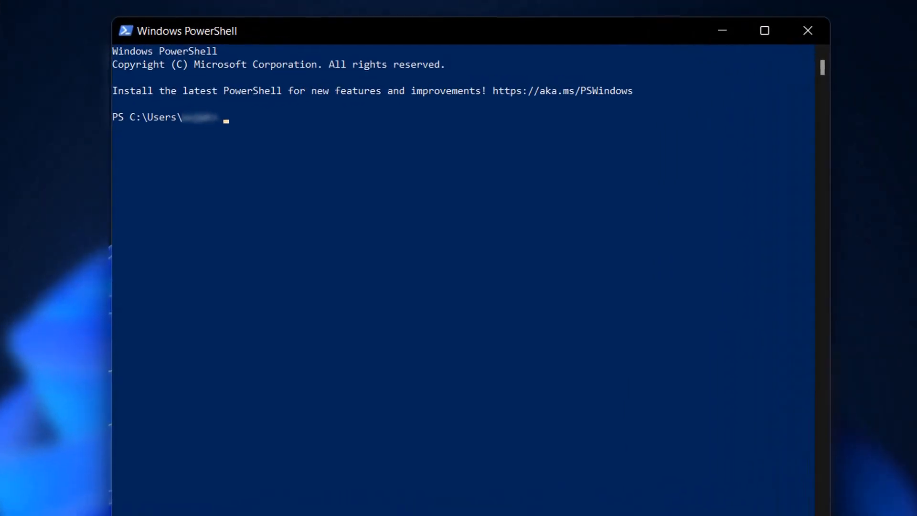
# - Run federate_domain.ps1 from Downloads and sign in as the onmicrosoft.com tenant admin
pyautogui.write('cd ./Down')
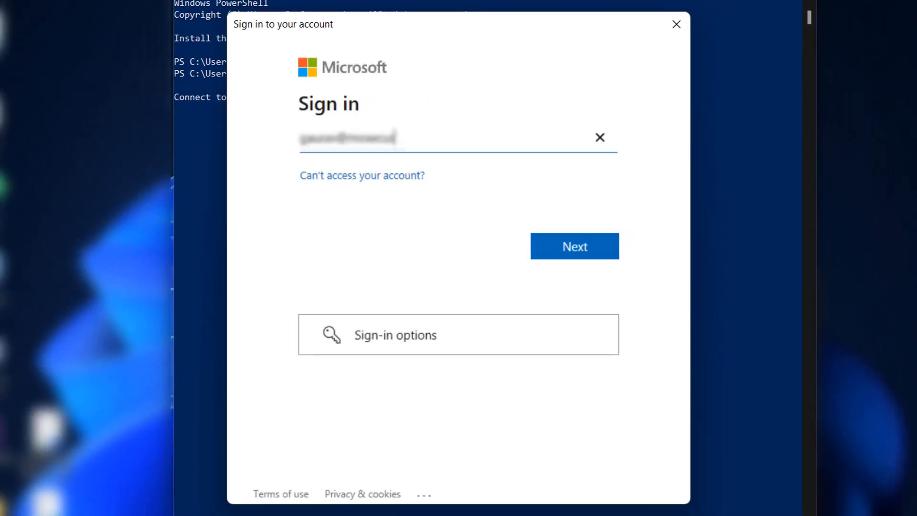
pyautogui.write('.onmicrosoft.com')
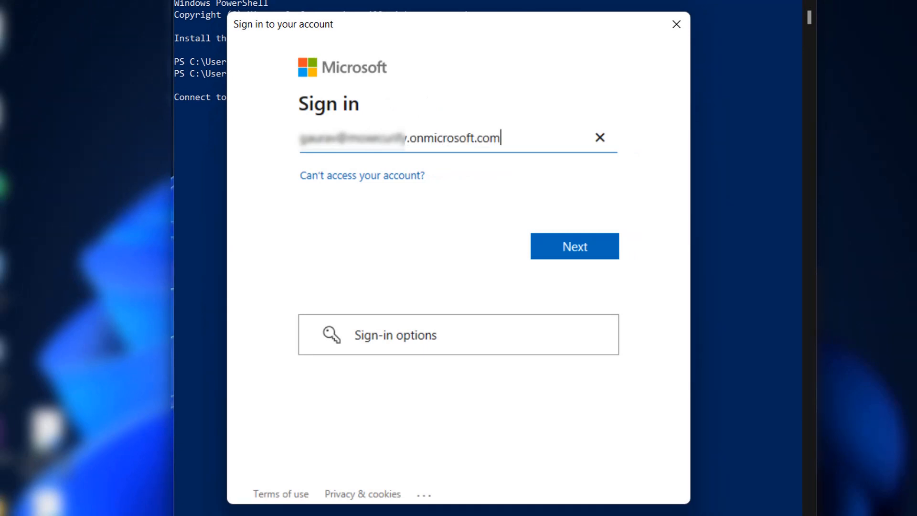
pyautogui.click(574, 245)
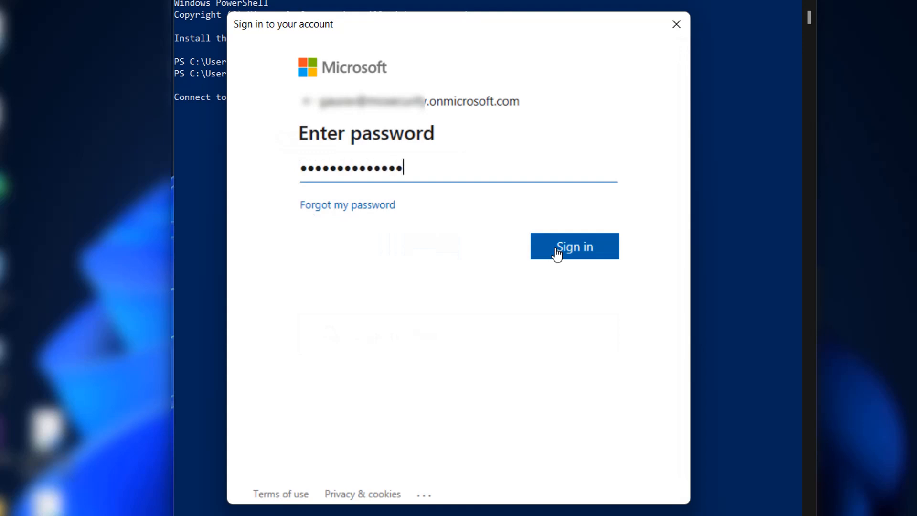
pyautogui.click(573, 246)
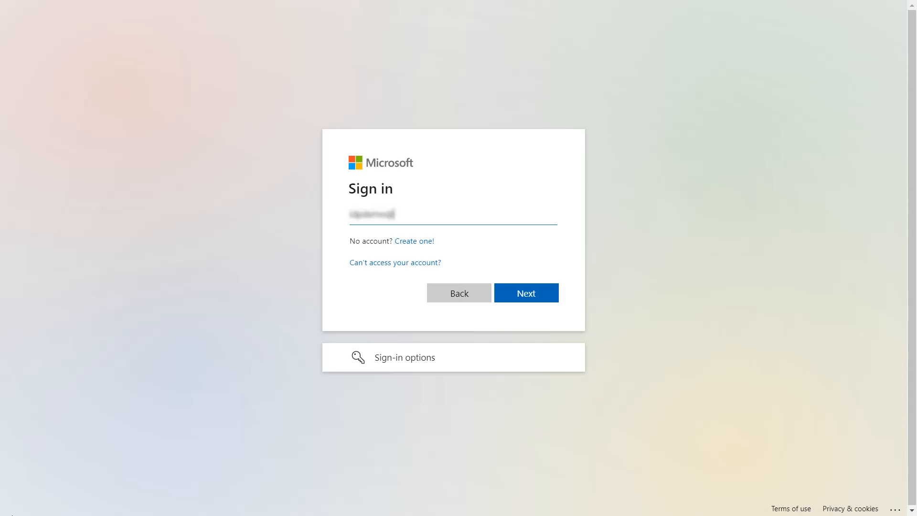
# - Sign in as a domain user through the Xecurify login and choose to stay signed in
pyautogui.click(524, 292)
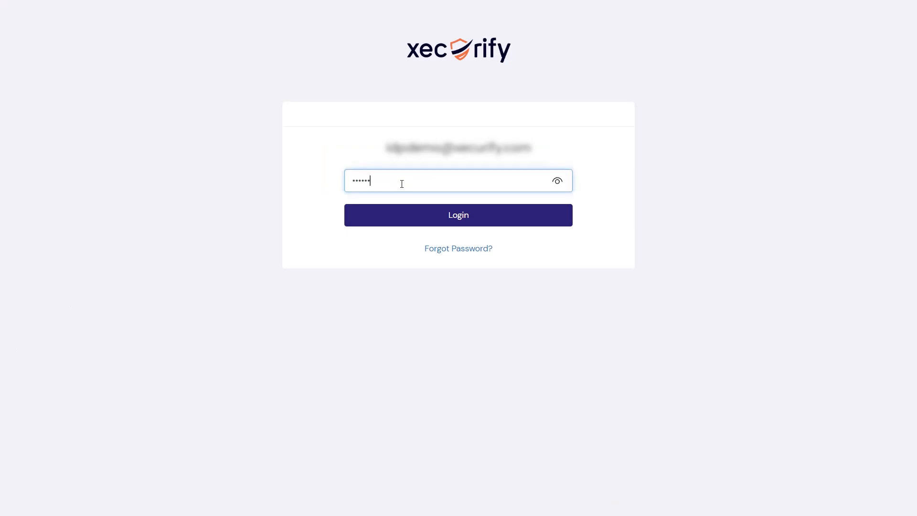
pyautogui.click(458, 214)
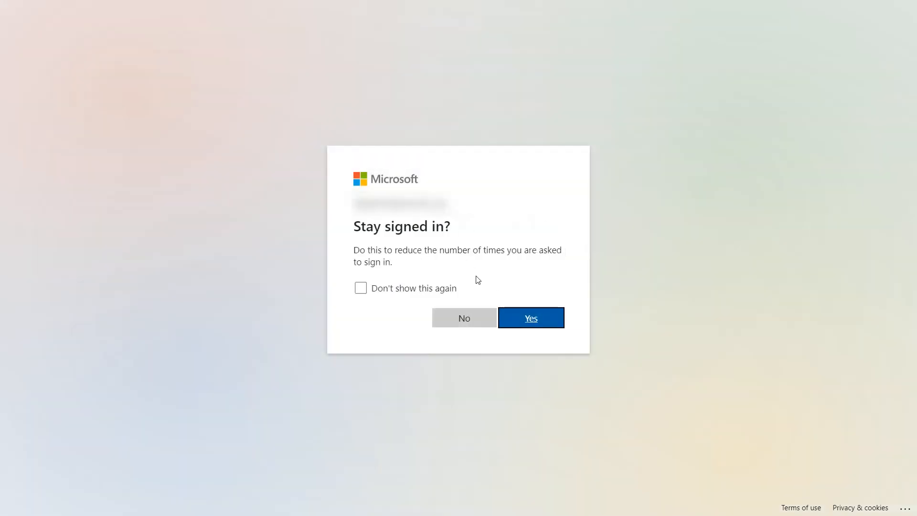
pyautogui.click(530, 318)
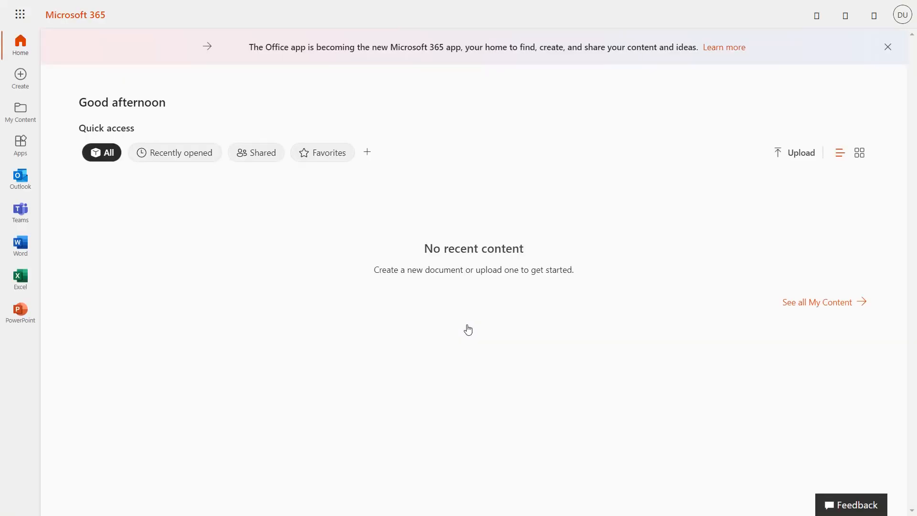